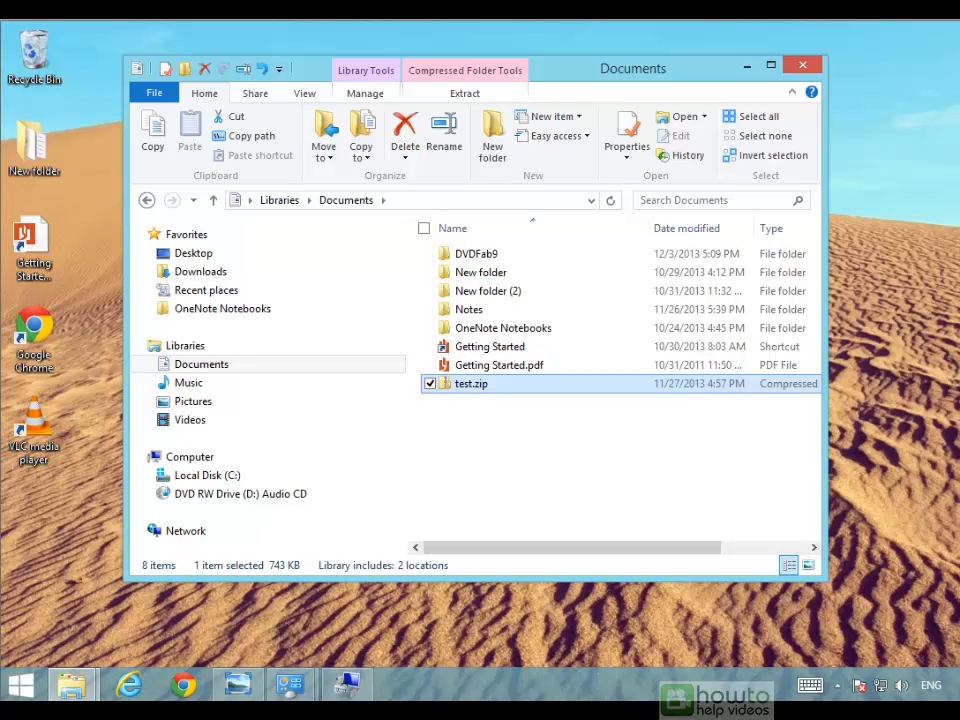
{"action": "mouse_move", "coordinate": [458, 391]}
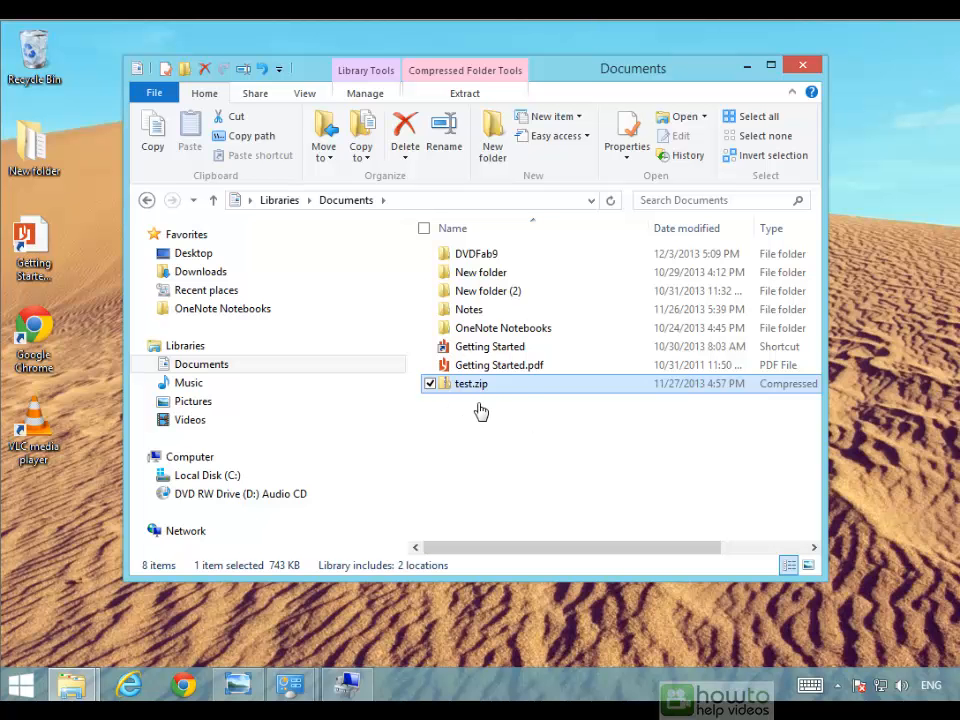
Open test.zip and select Recording_20131127_1657.mht inside it
{"action": "left_click", "coordinate": [464, 93]}
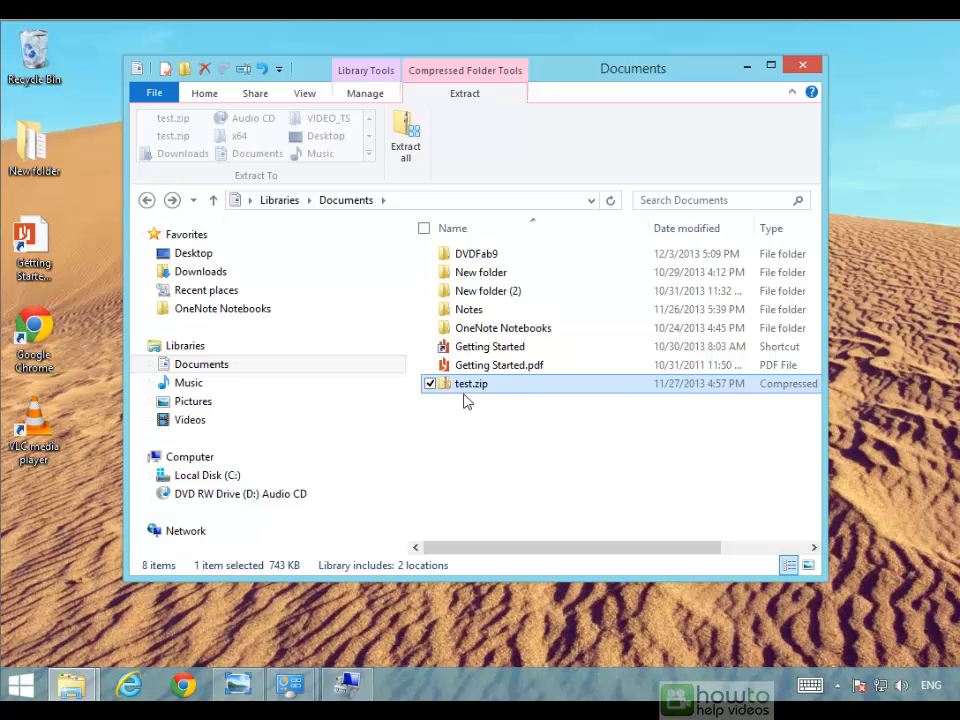
{"action": "mouse_move", "coordinate": [470, 384]}
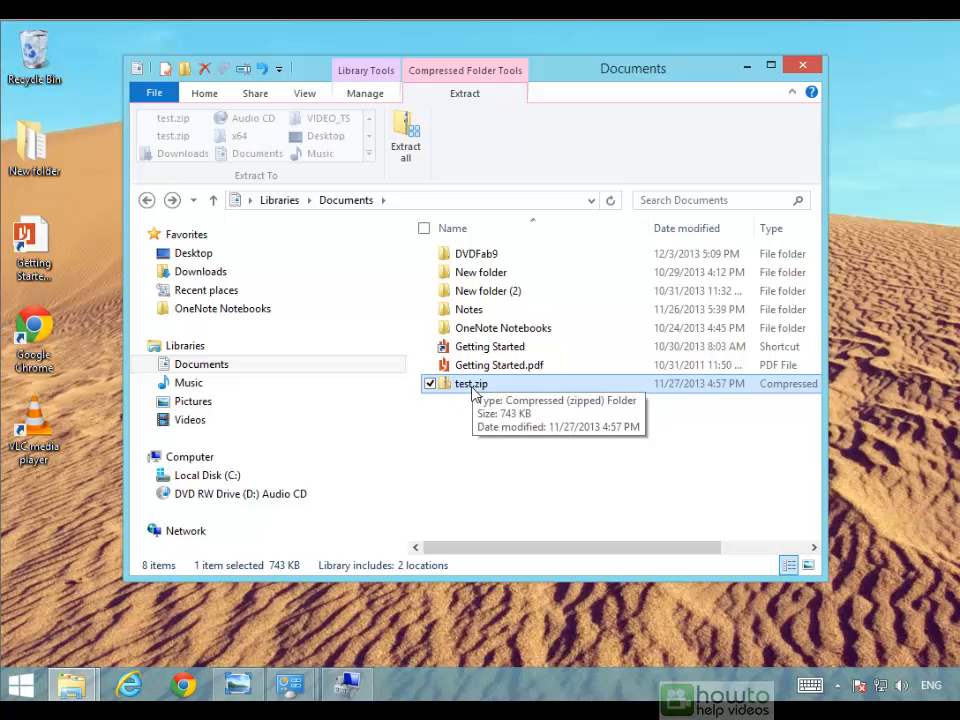
{"action": "mouse_move", "coordinate": [528, 530]}
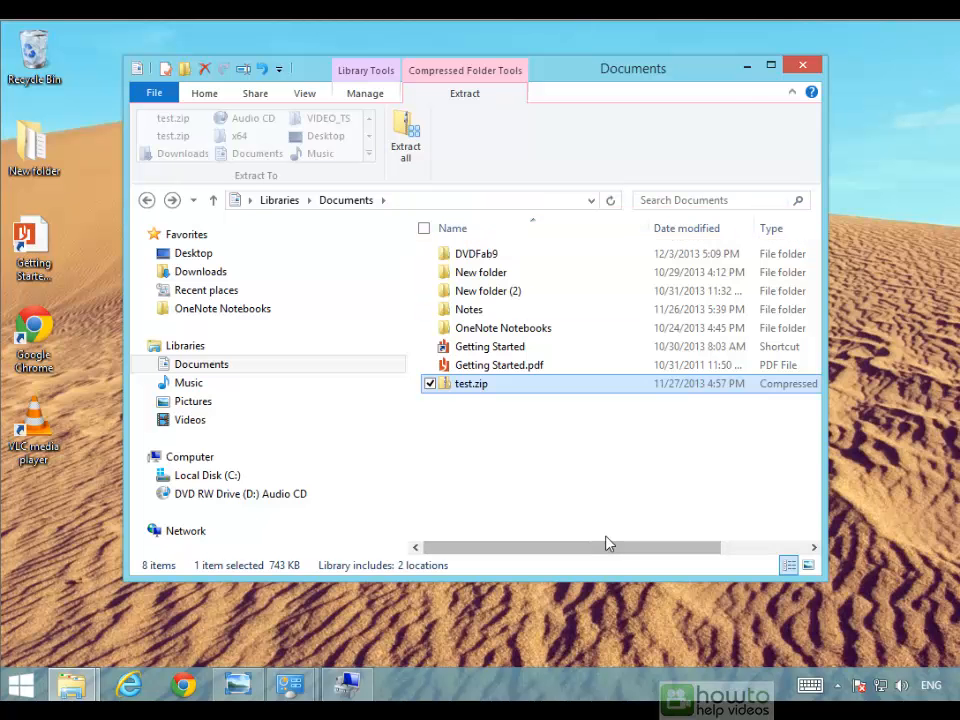
{"action": "right_click", "coordinate": [651, 228]}
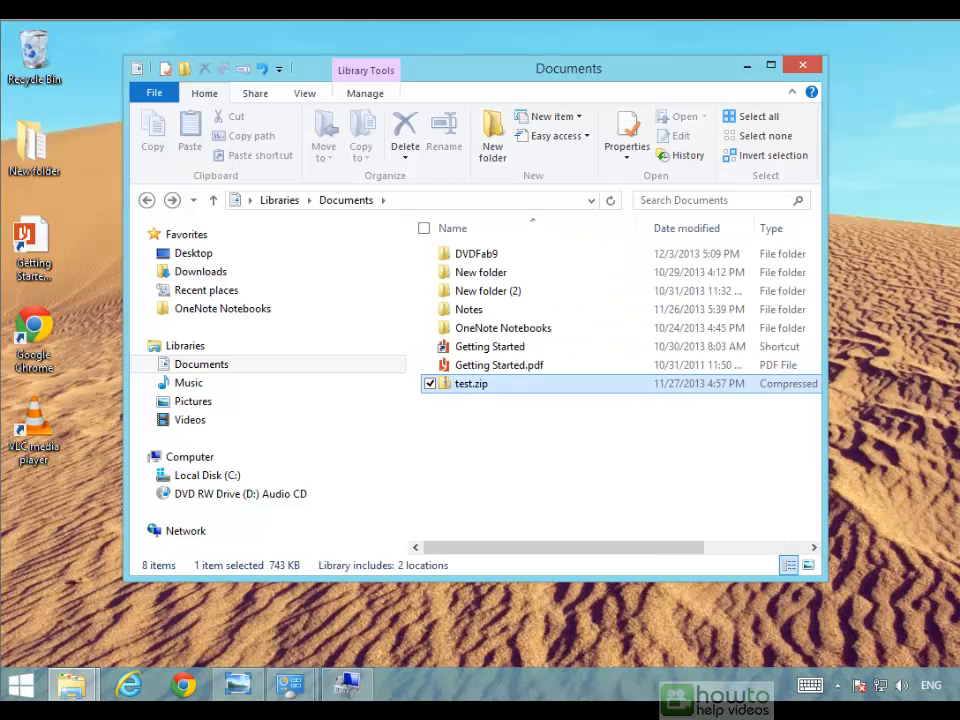
{"action": "double_click", "coordinate": [470, 383]}
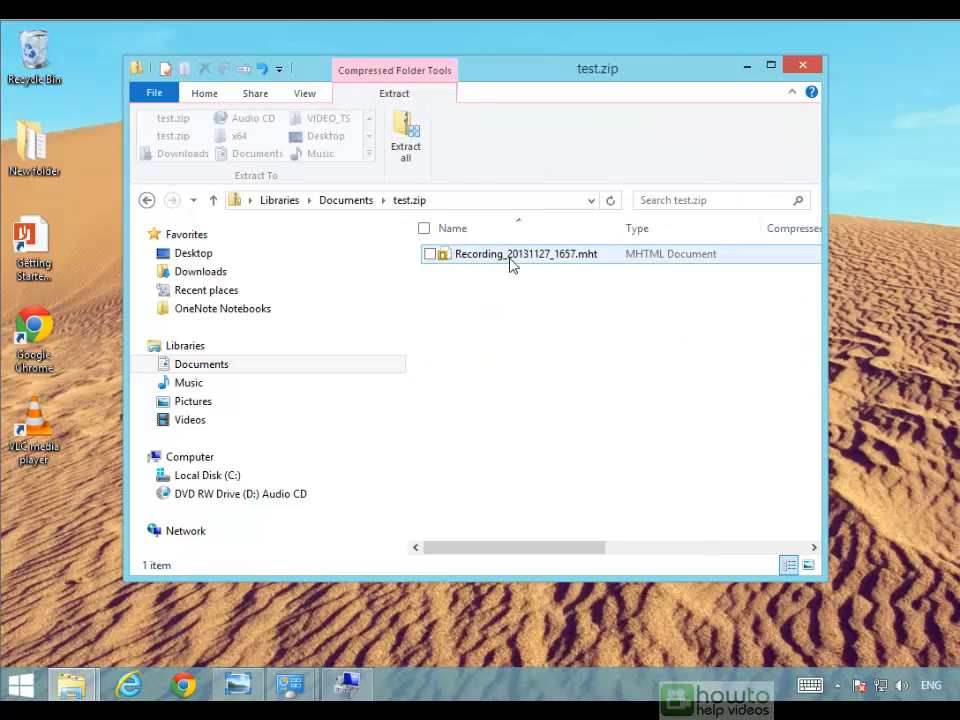
{"action": "left_click", "coordinate": [409, 200]}
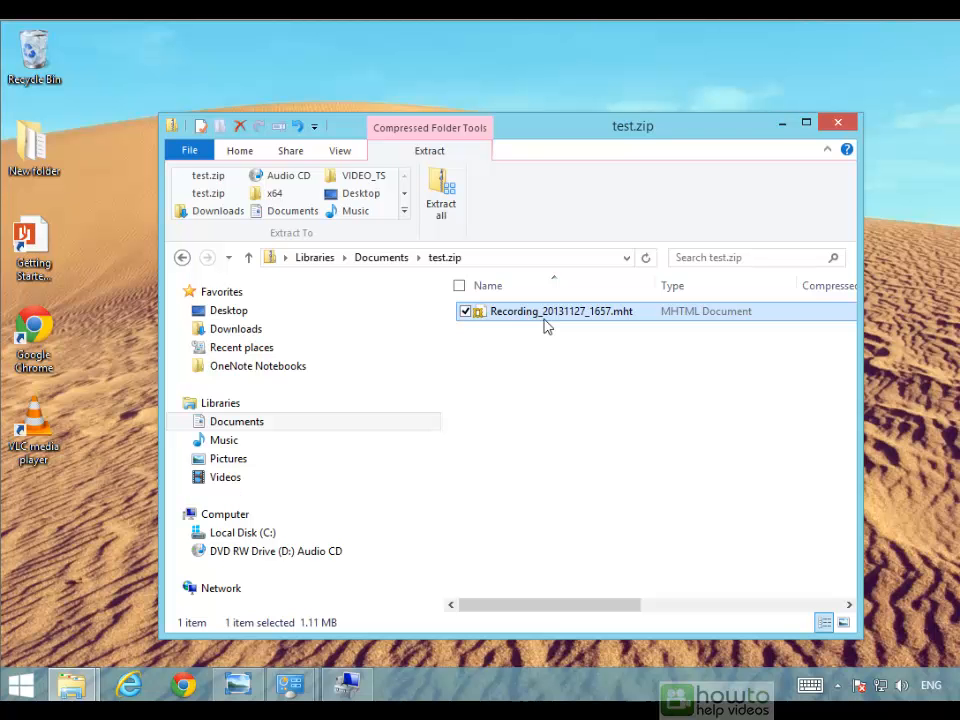
{"action": "mouse_move", "coordinate": [543, 367]}
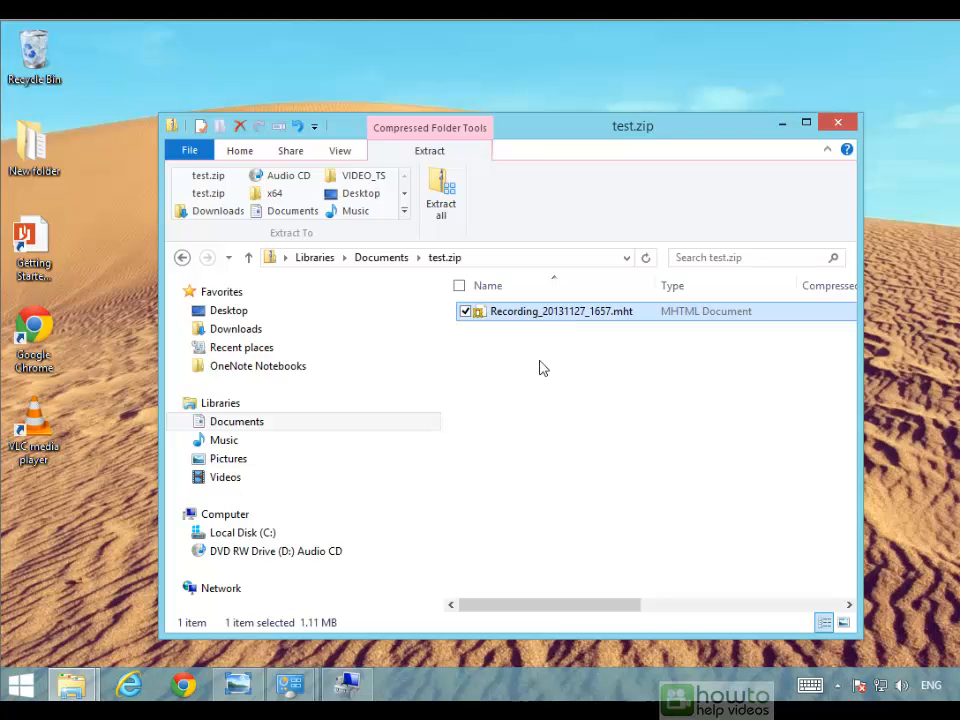
{"action": "mouse_move", "coordinate": [547, 388]}
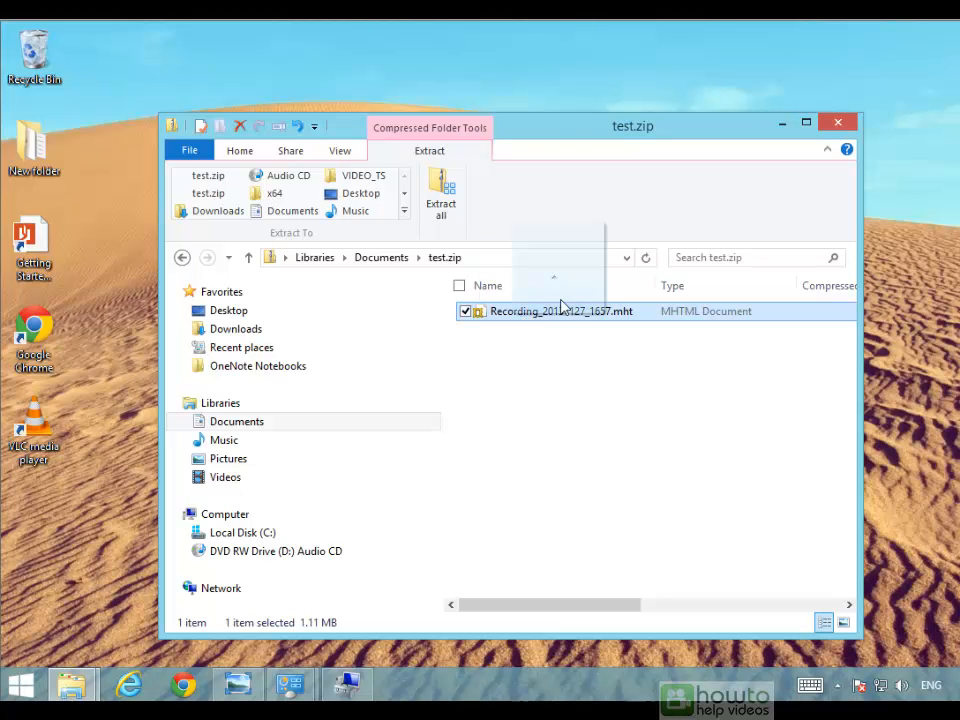
Try dragging Recording_20131127_1657.mht out of the archive onto the desktop
{"action": "left_click_drag", "start_coordinate": [561, 311], "coordinate": [465, 75]}
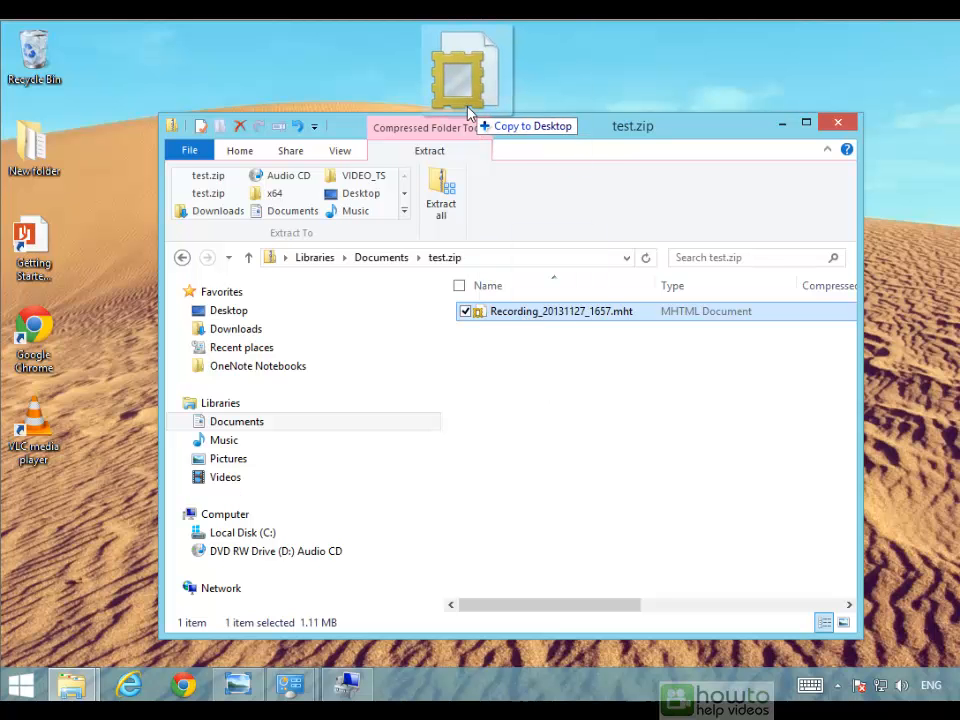
{"action": "left_click_drag", "start_coordinate": [465, 75], "coordinate": [480, 310]}
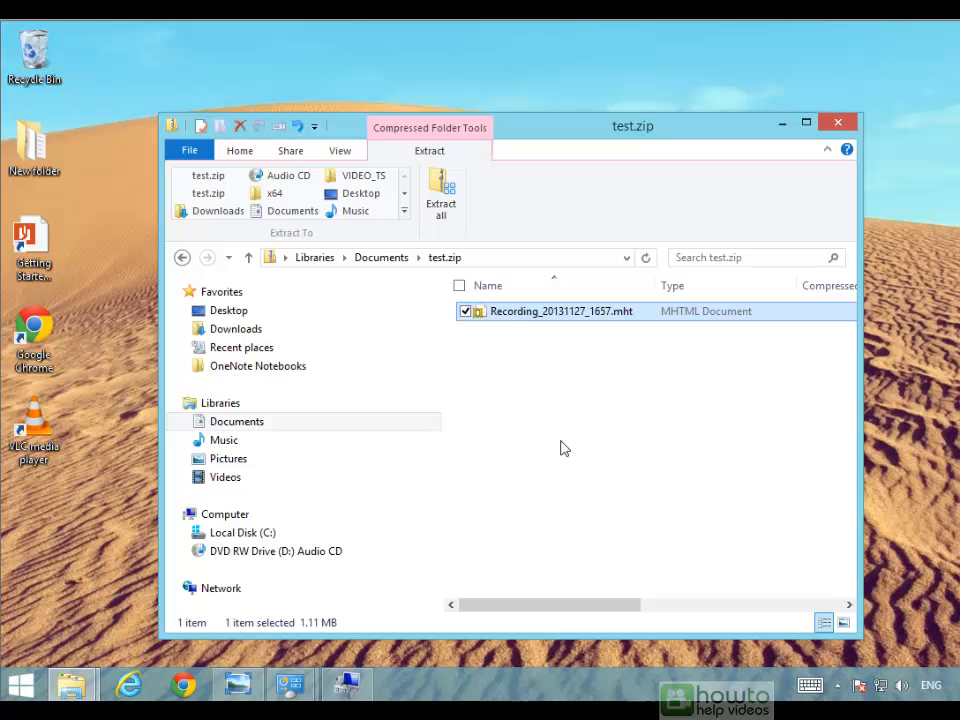
{"action": "mouse_move", "coordinate": [441, 257]}
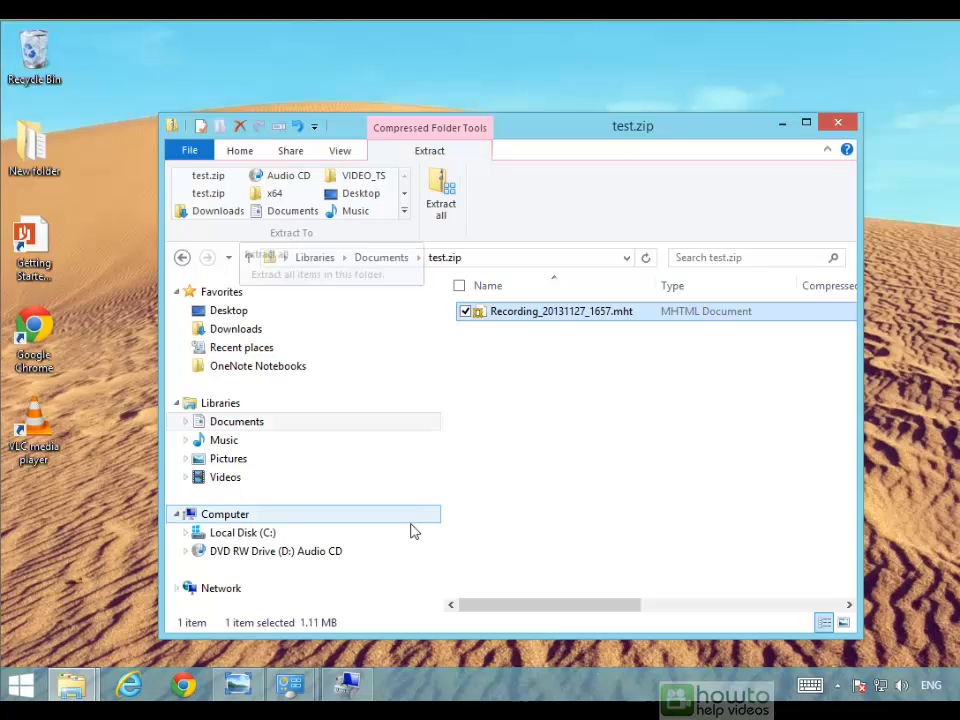
{"action": "right_click", "coordinate": [560, 311]}
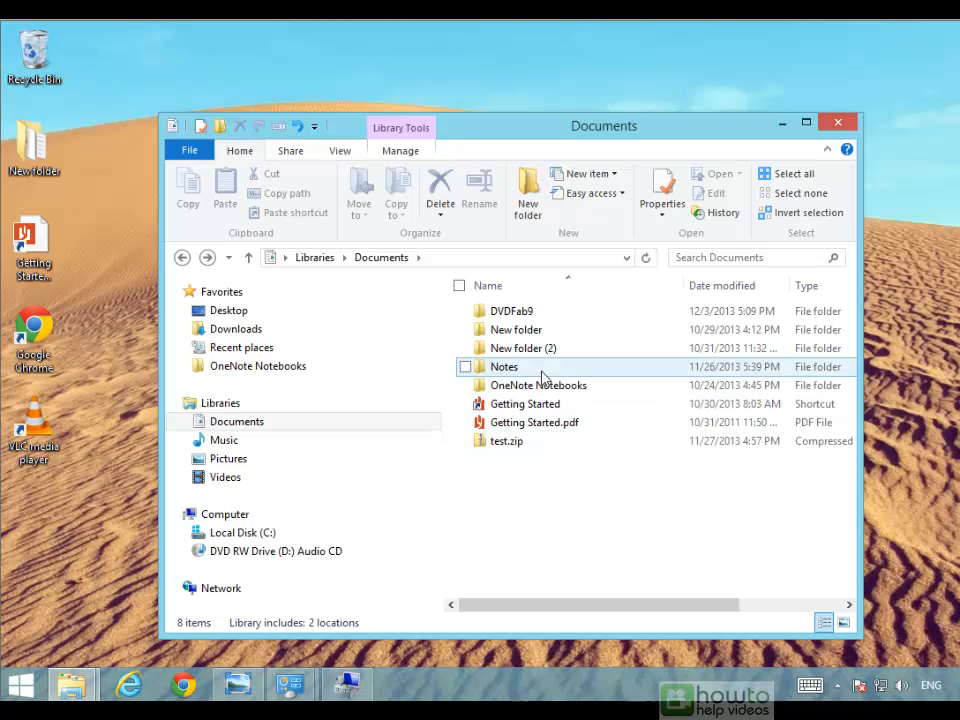
{"action": "mouse_move", "coordinate": [505, 366]}
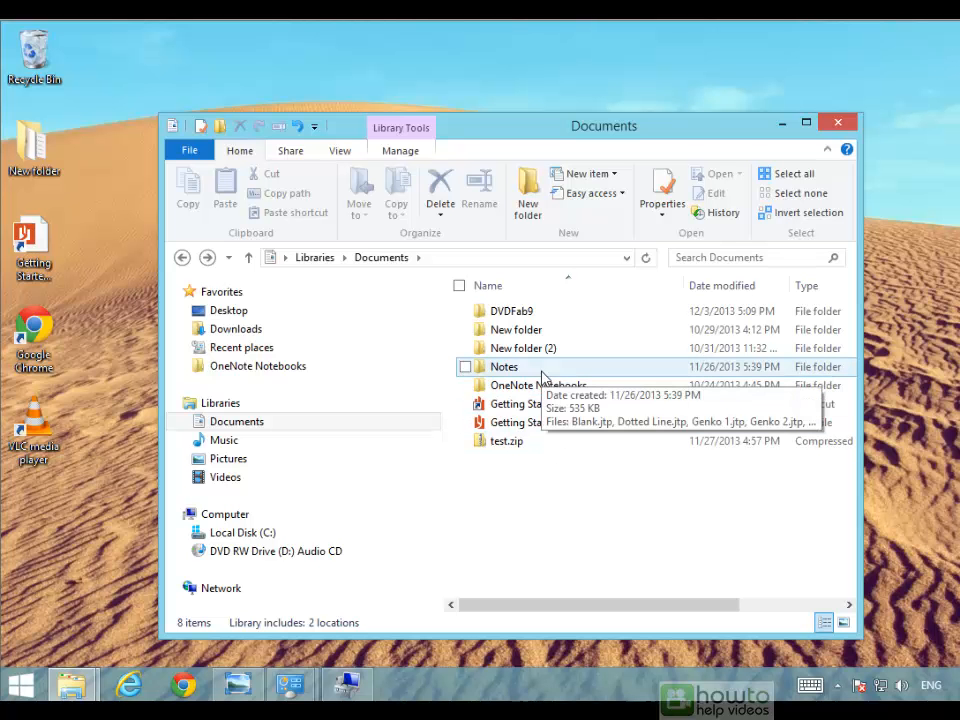
Select the Notes folder in Documents and bring up its context menu
{"action": "left_click", "coordinate": [465, 366]}
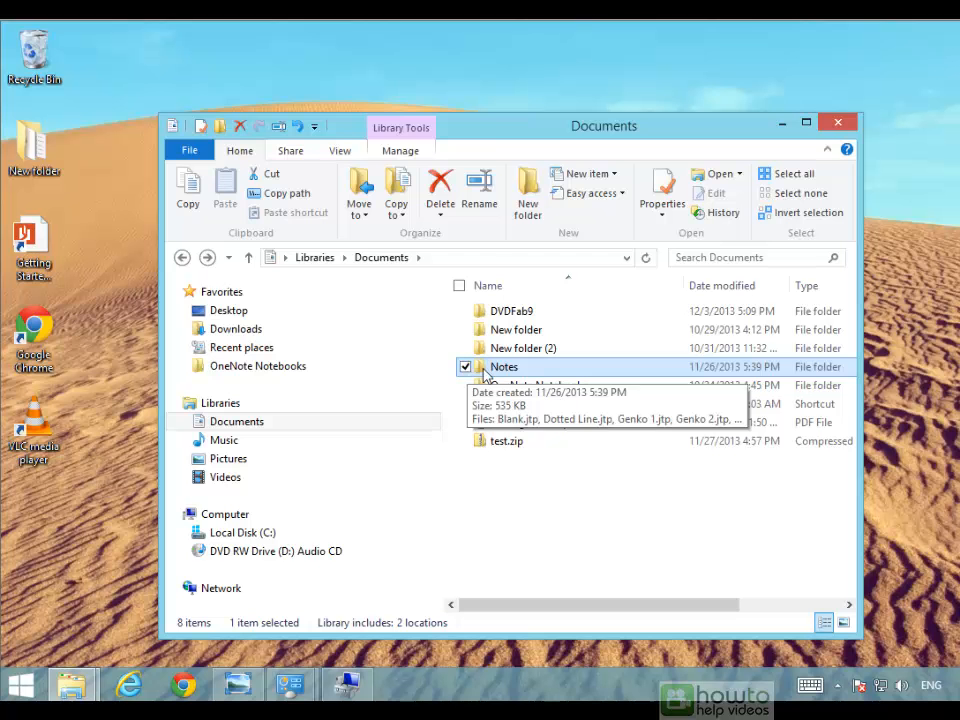
{"action": "right_click", "coordinate": [504, 367]}
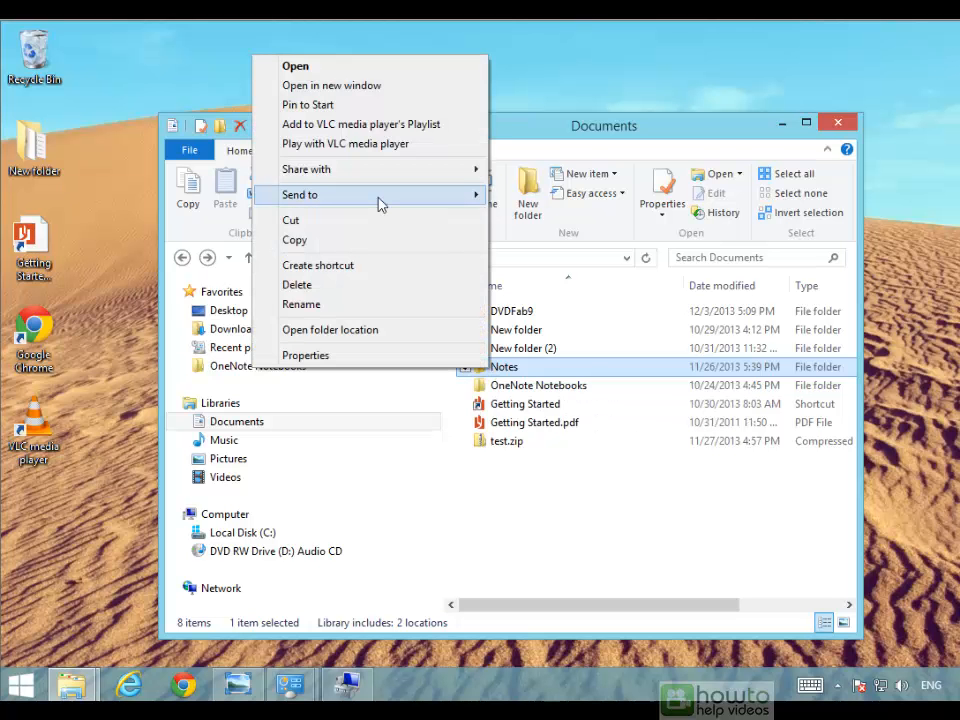
{"action": "mouse_move", "coordinate": [301, 194]}
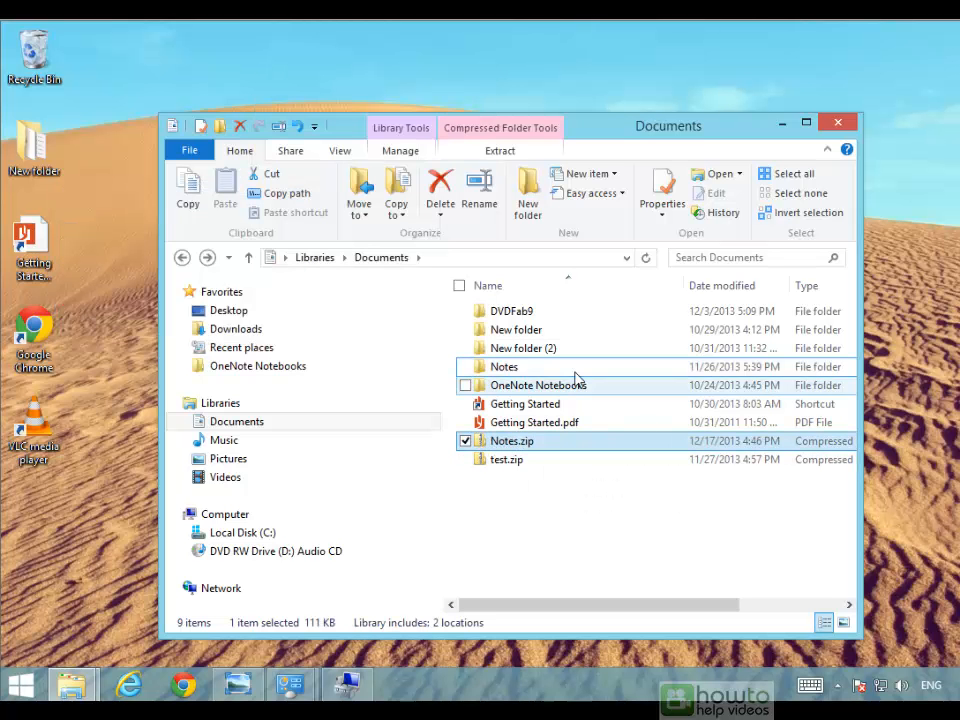
{"action": "mouse_move", "coordinate": [505, 366]}
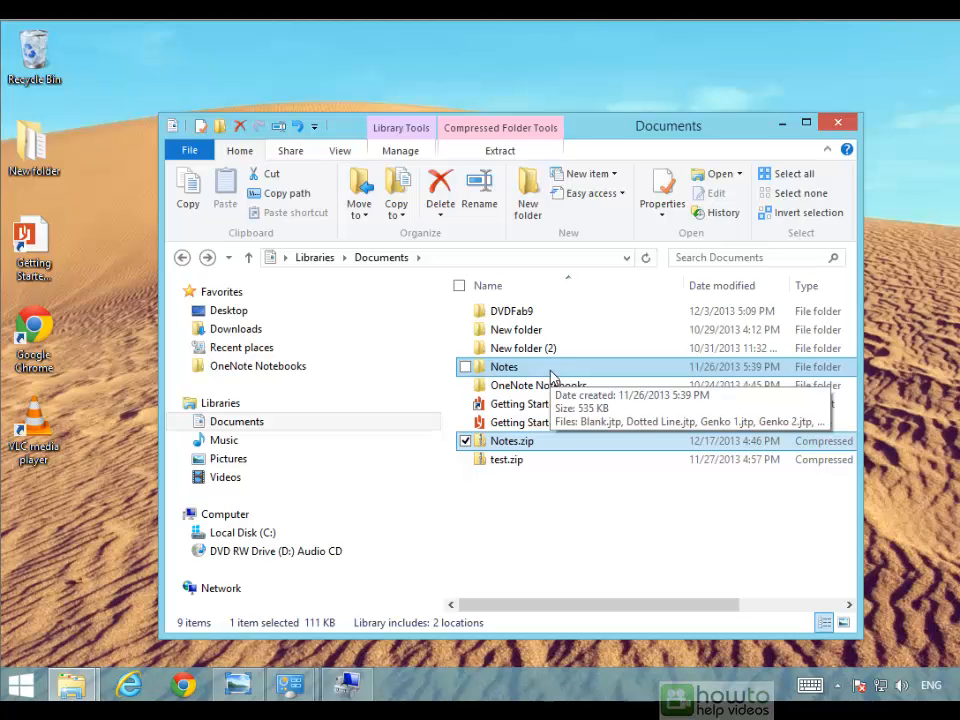
{"action": "mouse_move", "coordinate": [567, 453]}
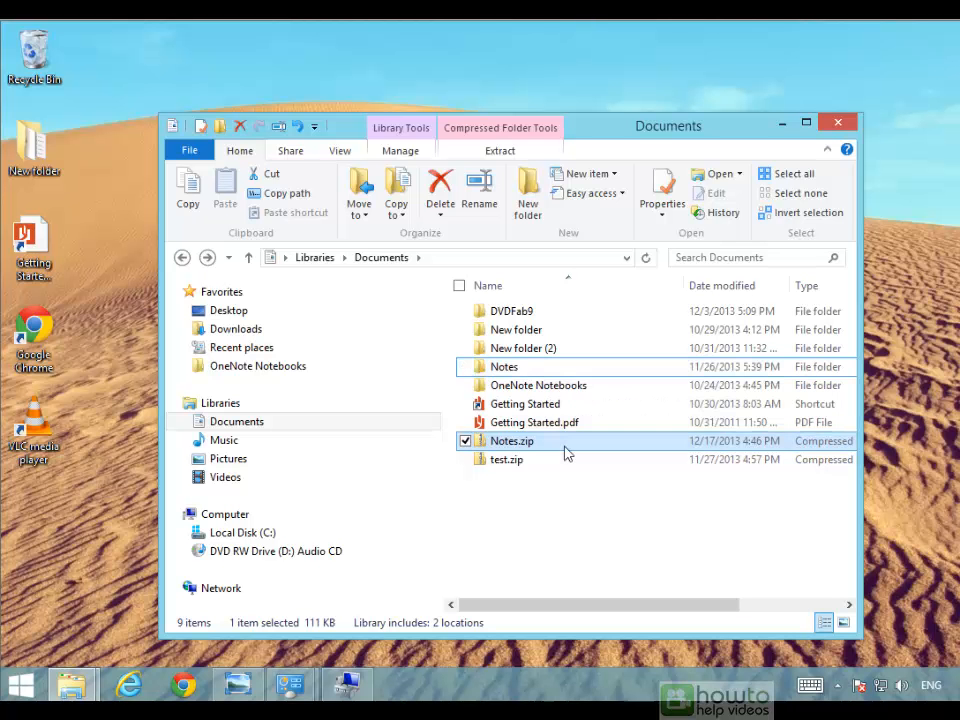